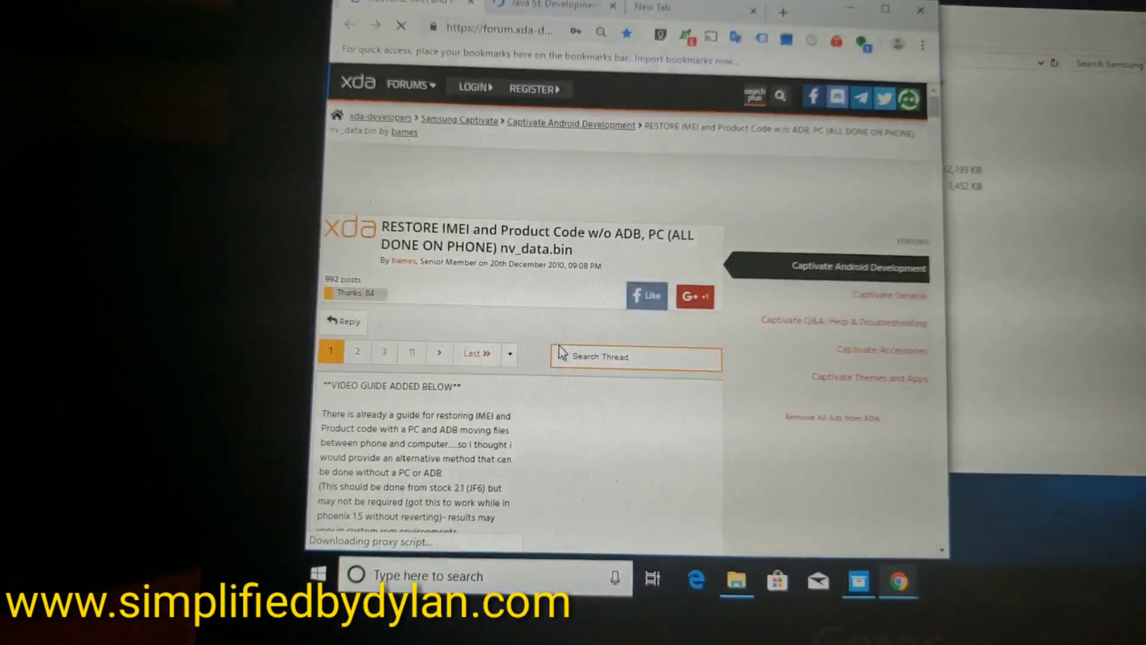
Leave the XDA IMEI restore thread for the blank new tab.
scroll(down, 3)
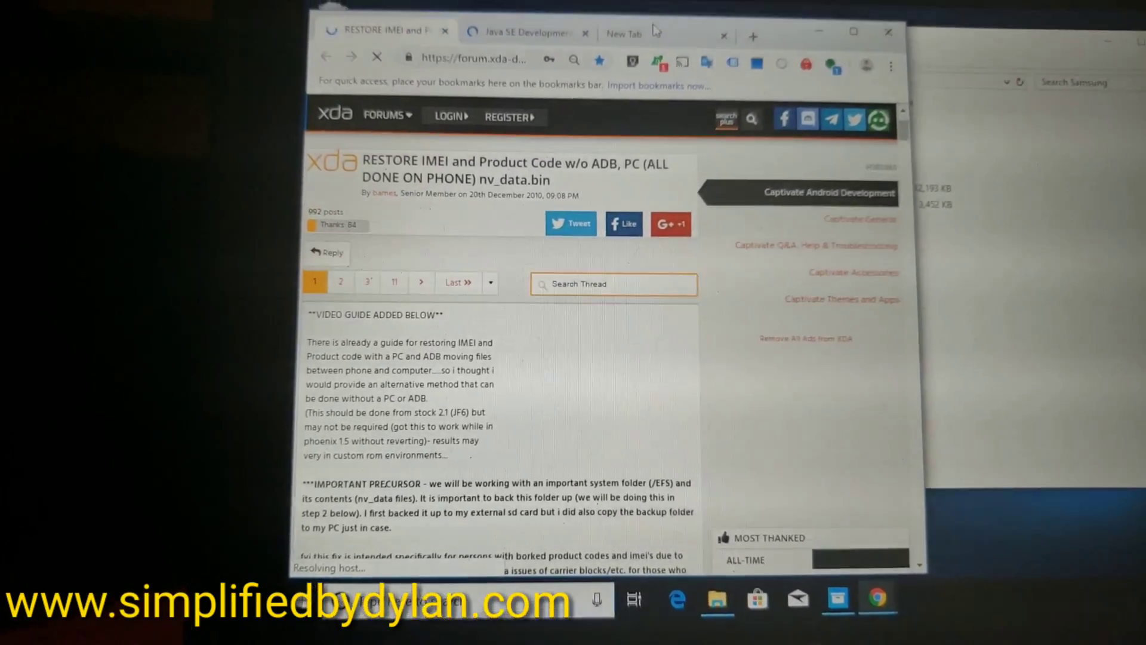
click(622, 34)
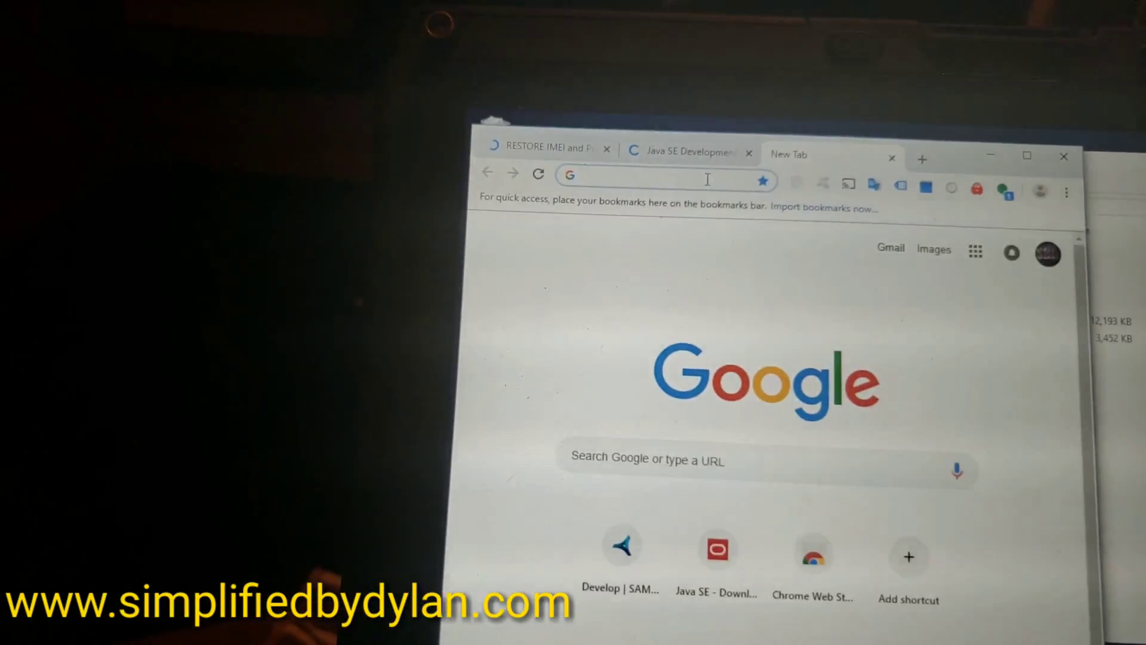
Search Google for 'xda r750 cm' from the new tab's omnibox.
text(xda r750 cm)
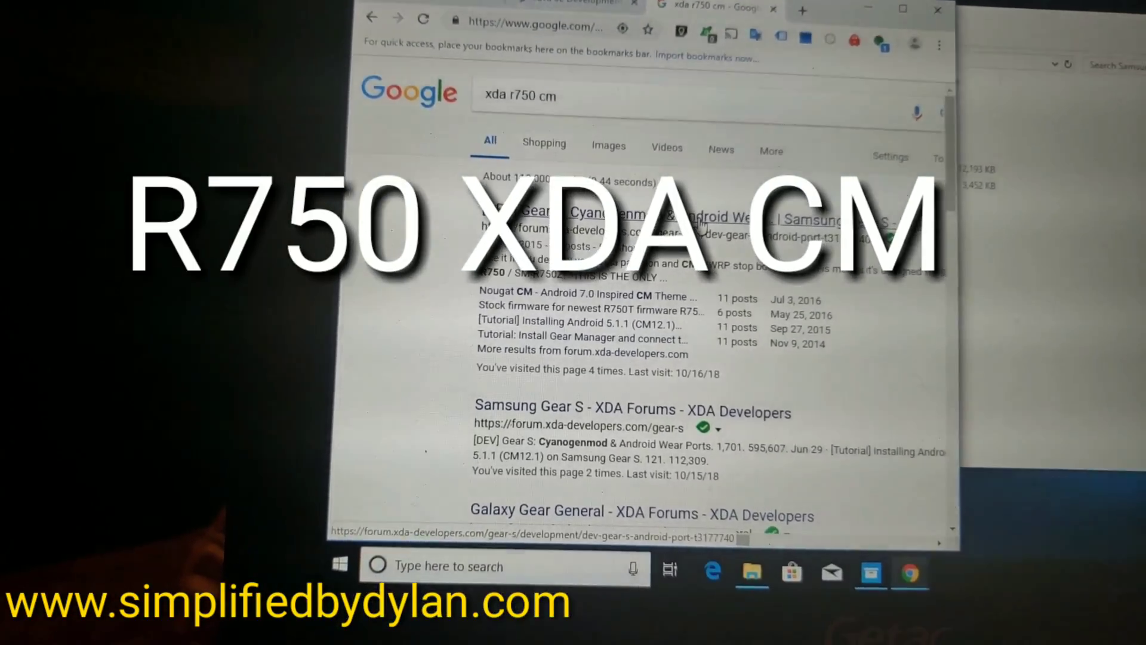
Browse the Gear S Cyanogenmod thread down to the Latest Cyanogenmod Image link.
click(630, 237)
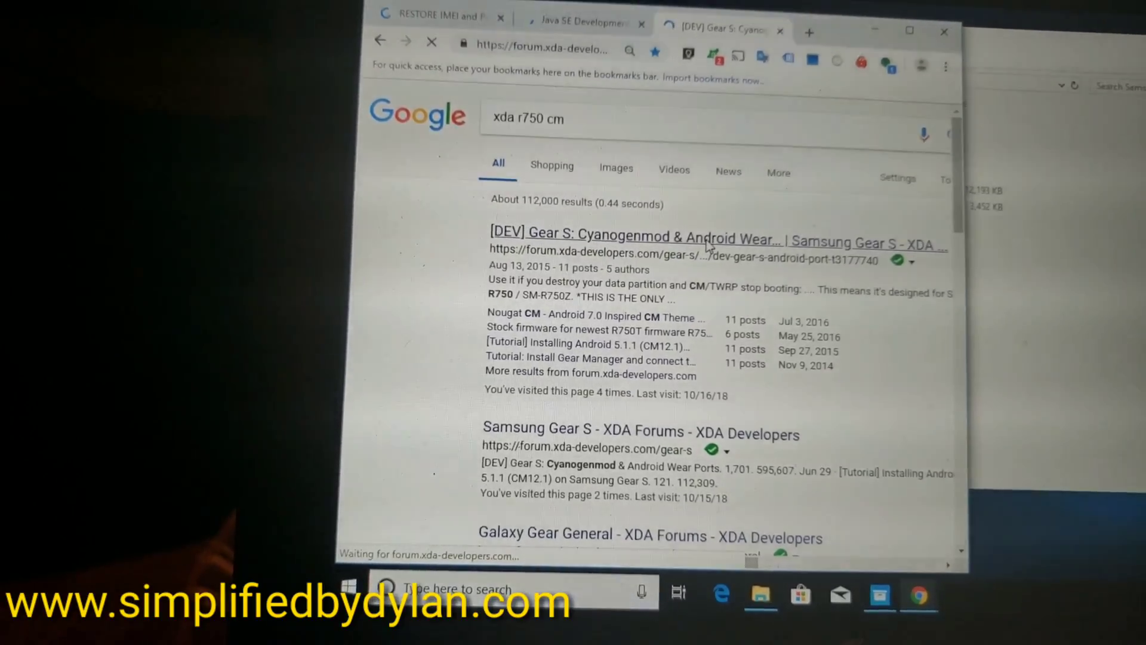
click(630, 236)
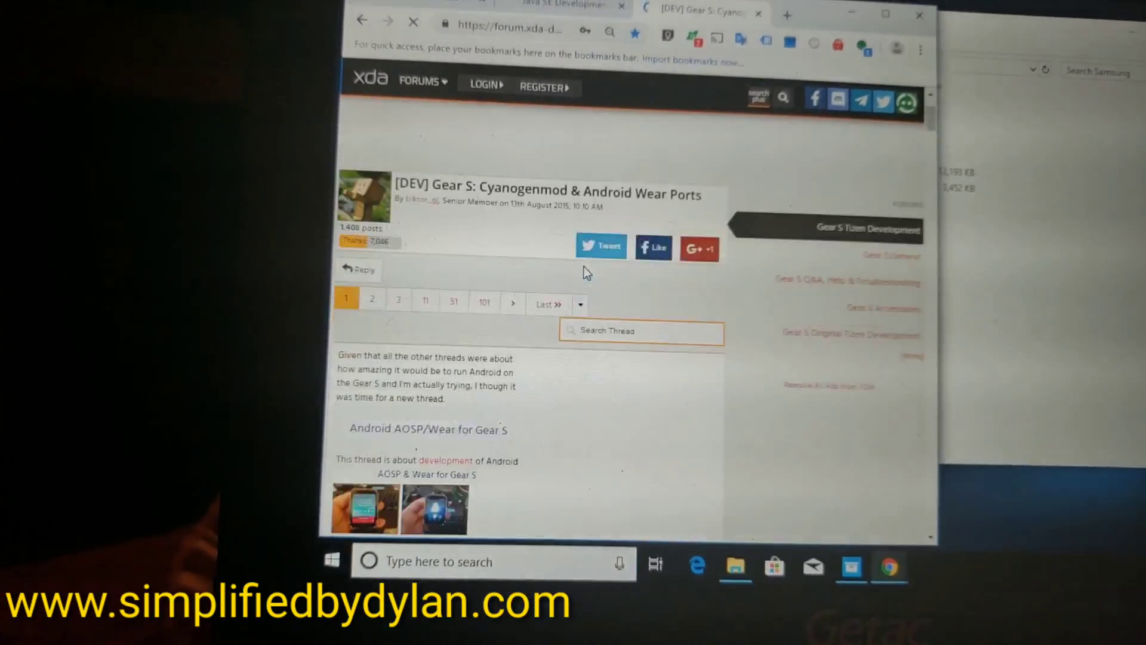
scroll(down, 3)
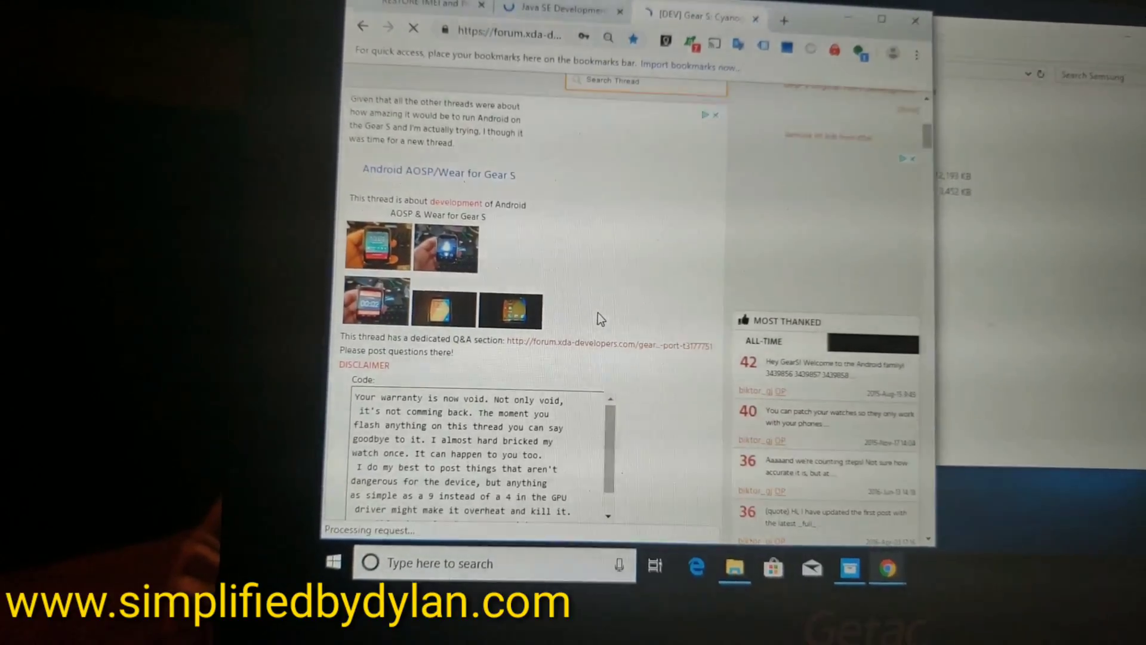
scroll(down, 3)
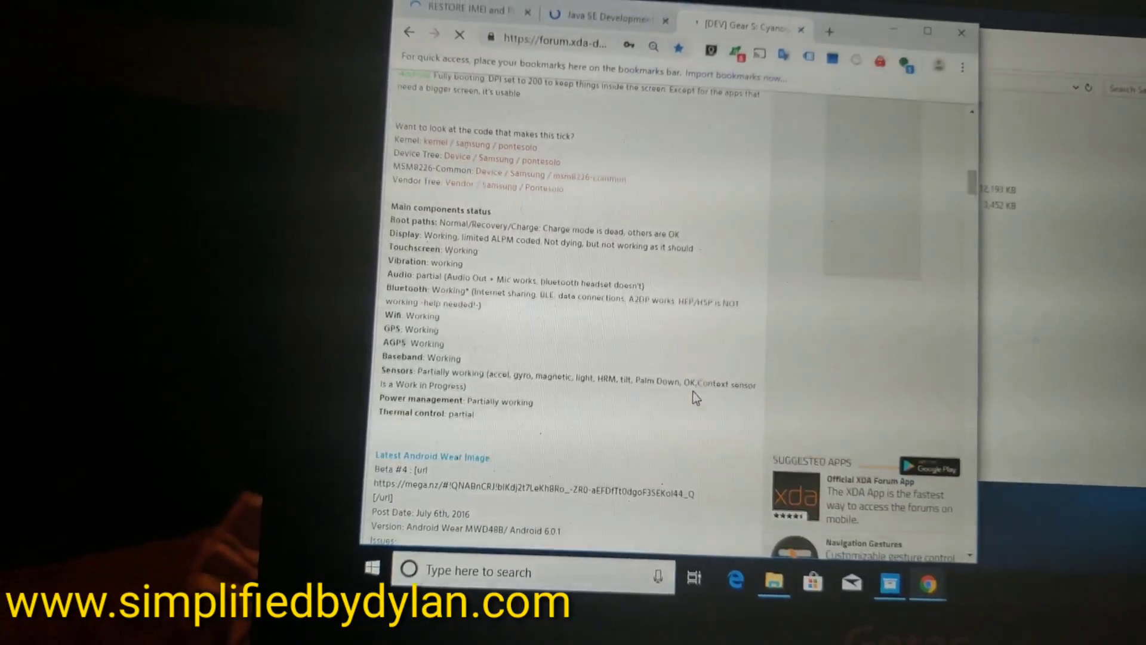
scroll(down, 3)
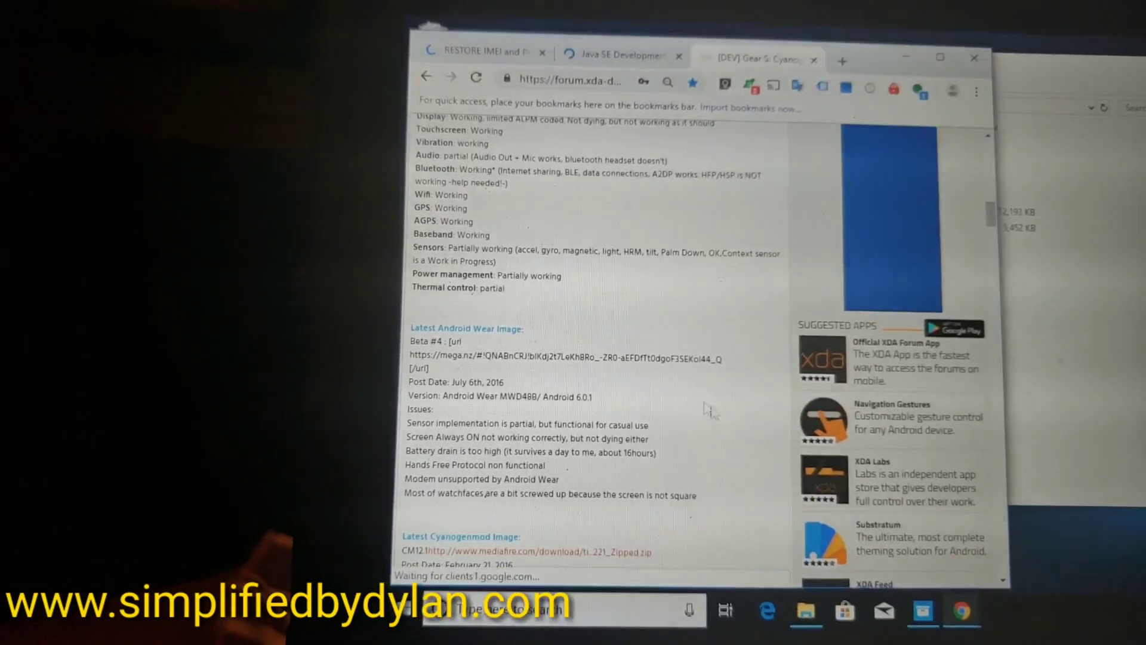
scroll(down, 3)
text(odin3)
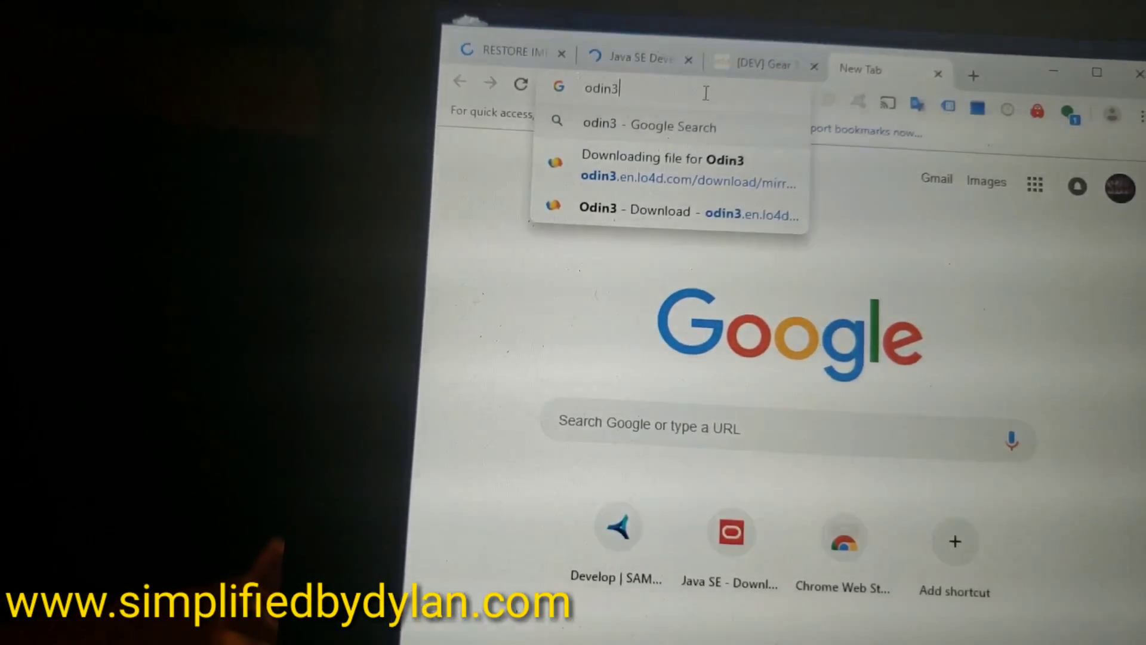
Run a Google search for 'odin3' in a new tab.
key(Return)
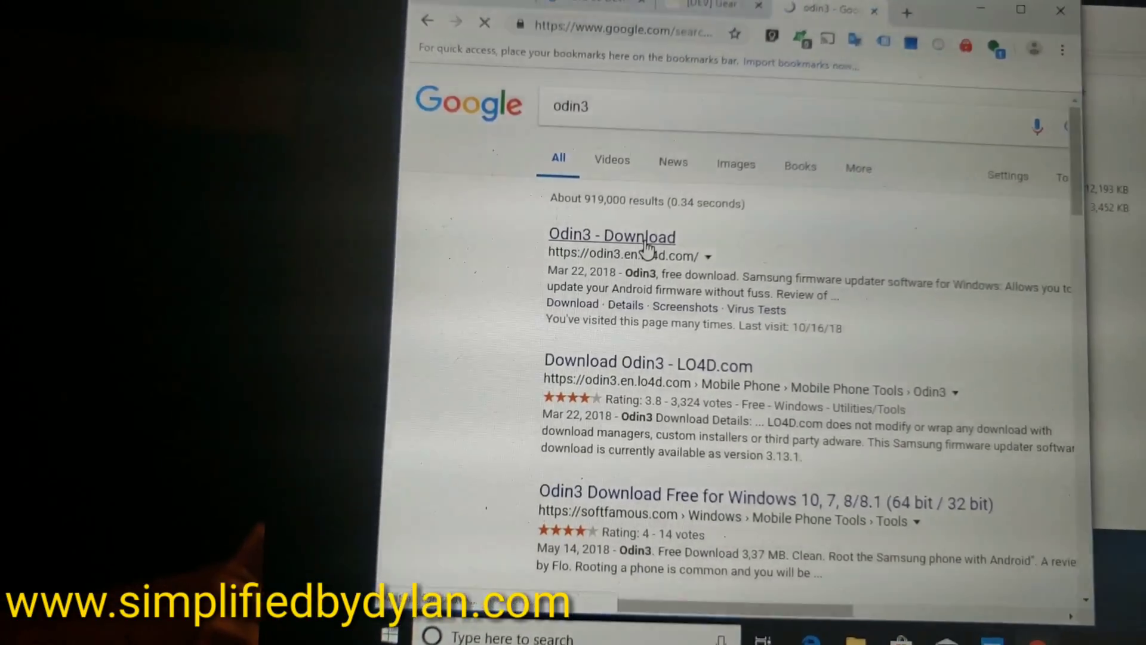
Reach the green Download button on LO4D's Odin3 3.13.1 page.
click(611, 235)
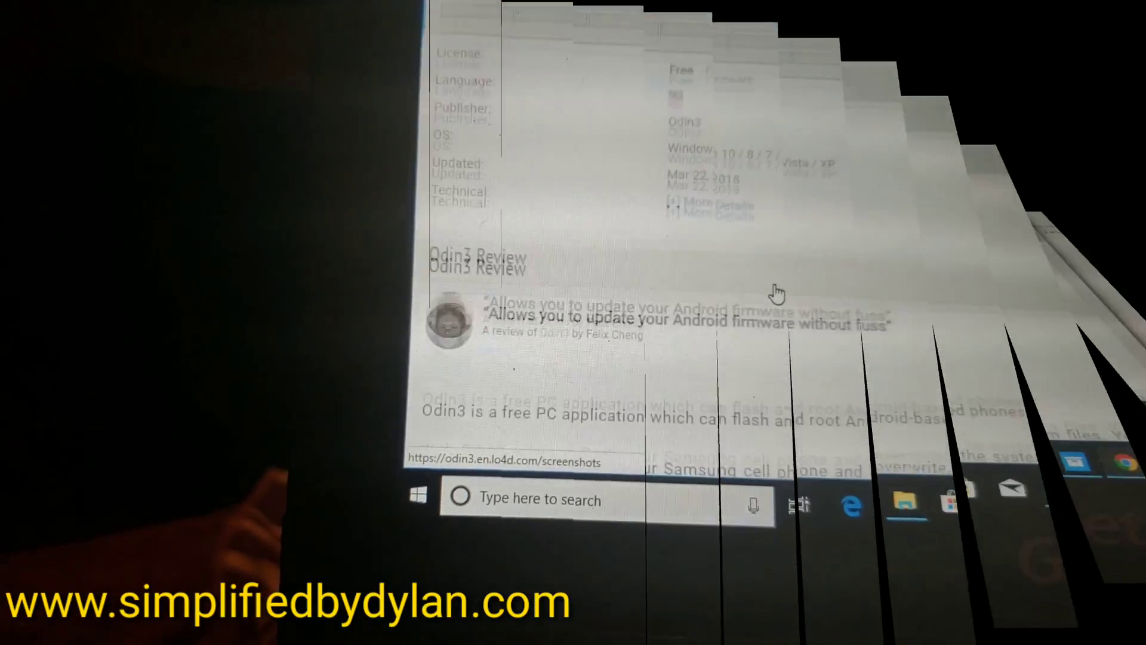
scroll(up, 3)
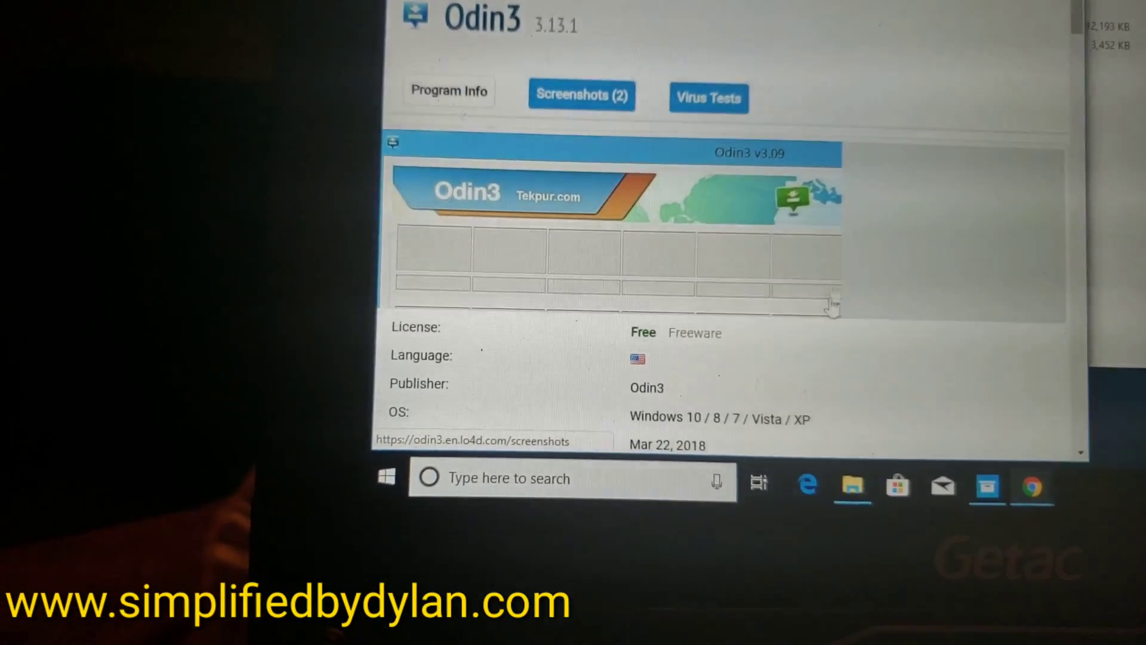
scroll(down, 3)
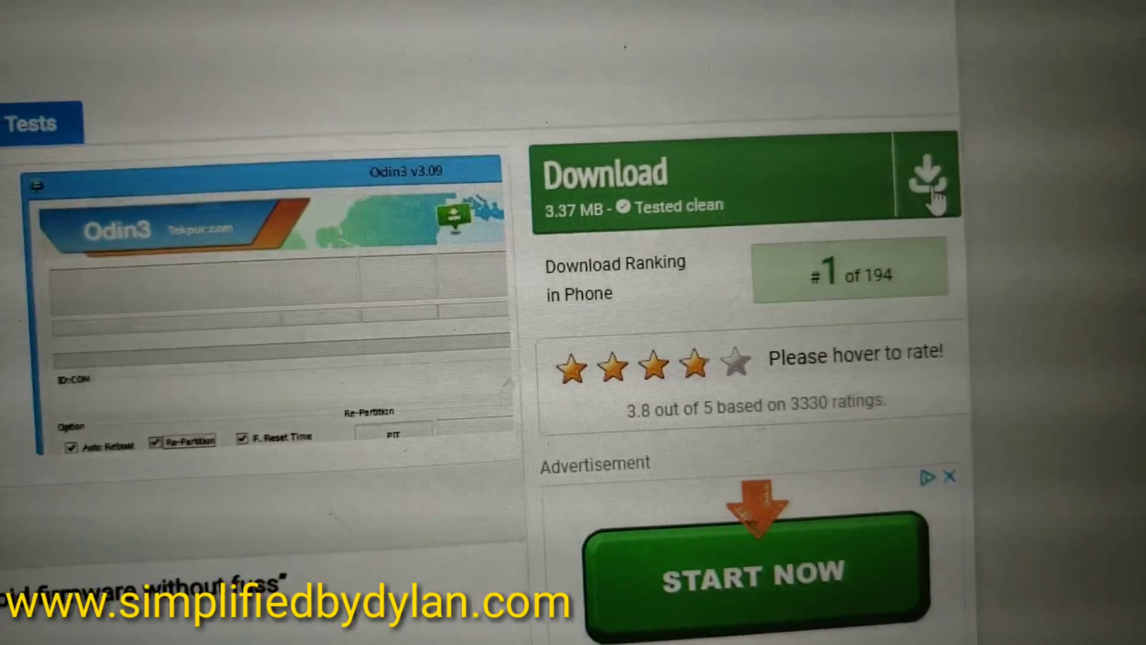
scroll(down, 3)
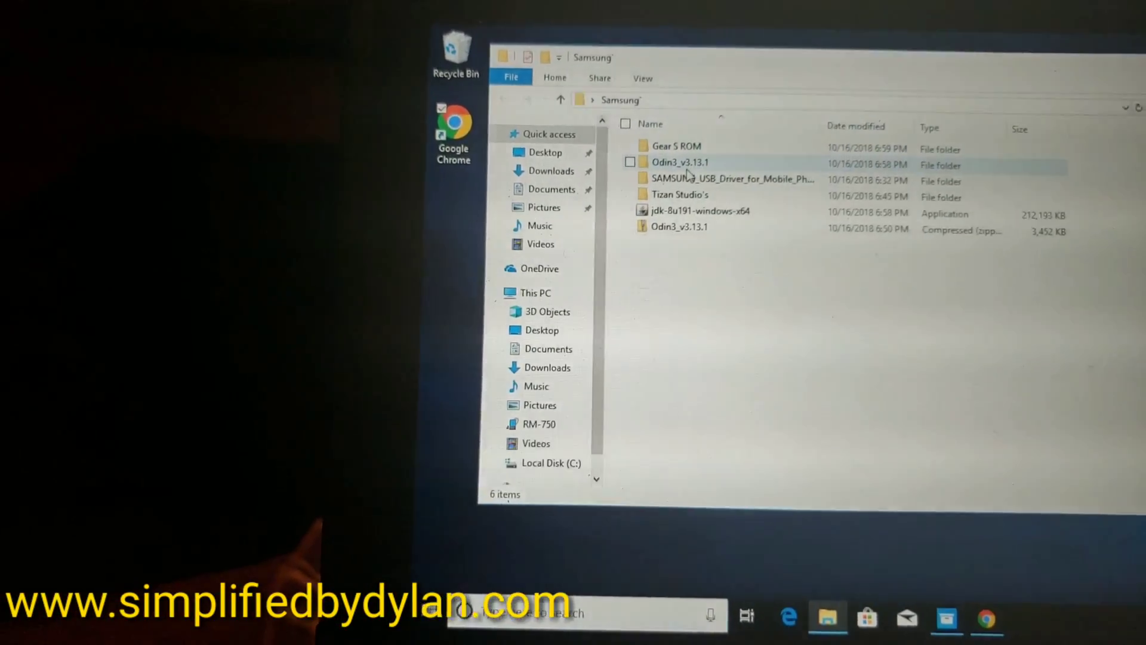
Run Odin3 v3.13.1.exe from the Odin3_v3.13.1 folder and accept the binary-version warning.
double_click(679, 161)
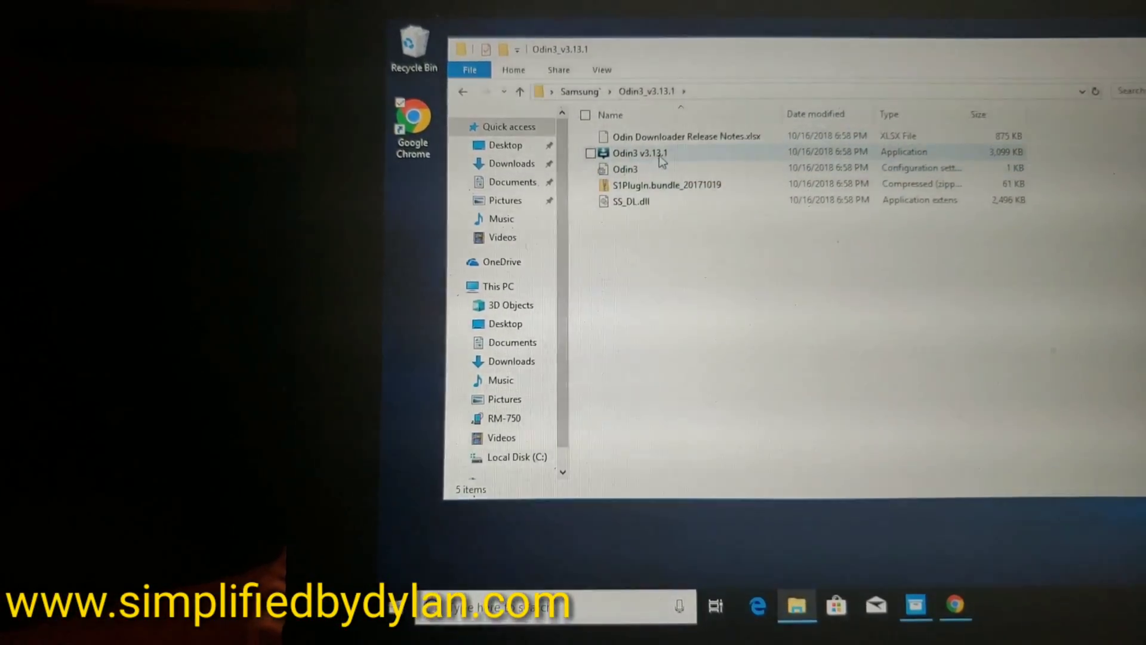
double_click(637, 153)
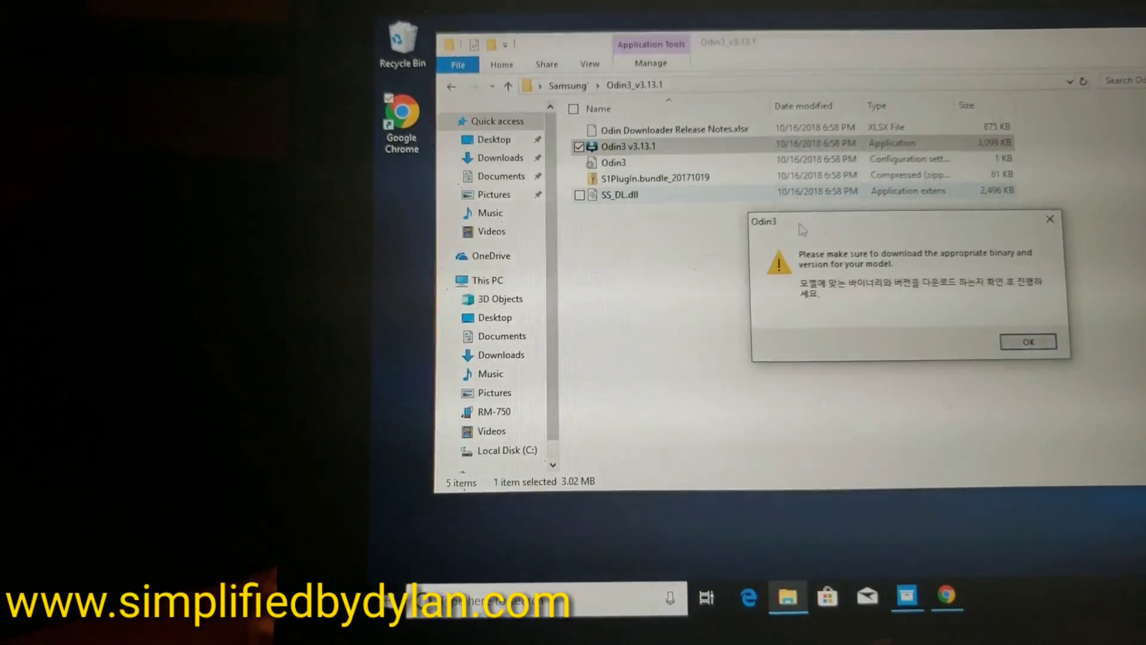
click(1027, 342)
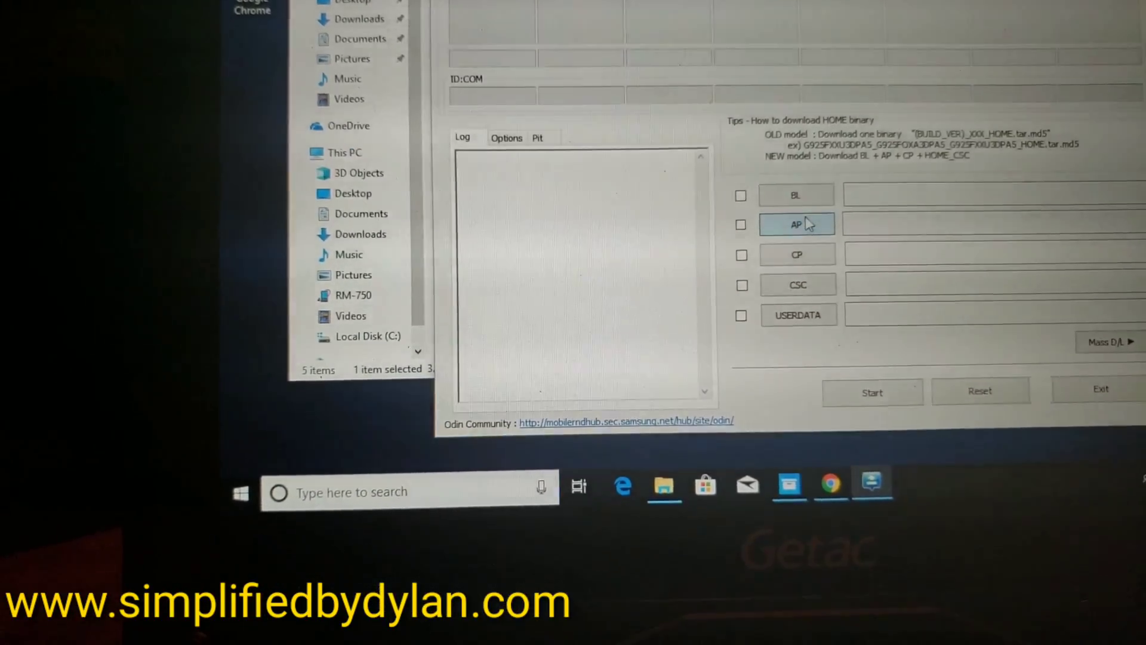
Put CM_20160221.tar from Gear S ROM > CM_20160221_Zipped into the AP slot.
click(796, 225)
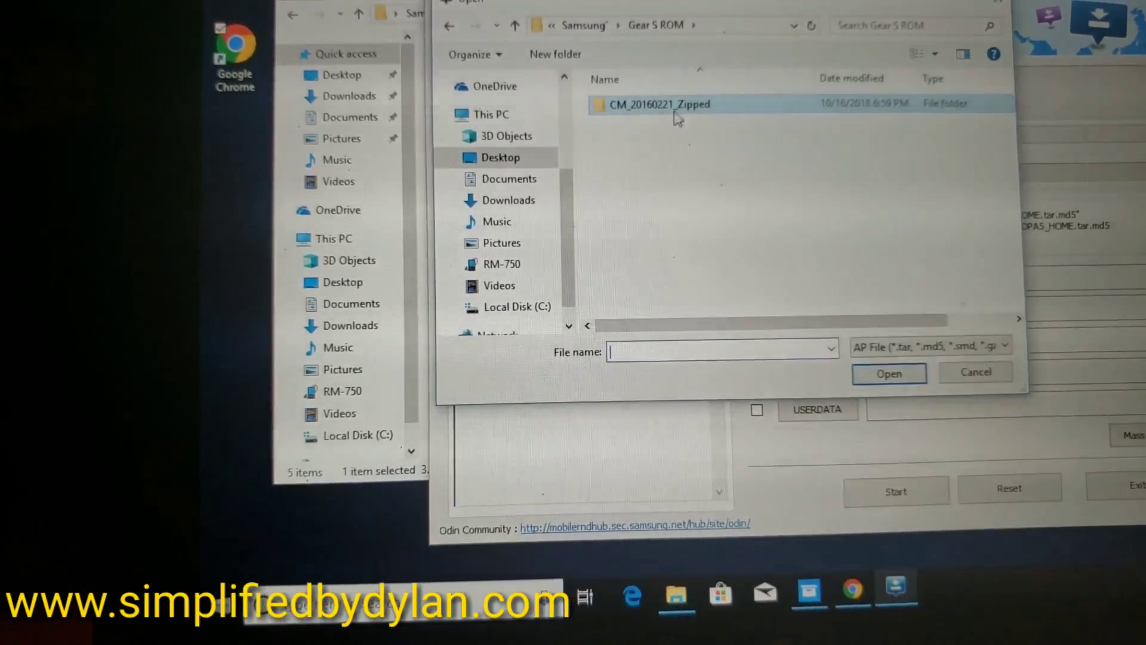
double_click(660, 104)
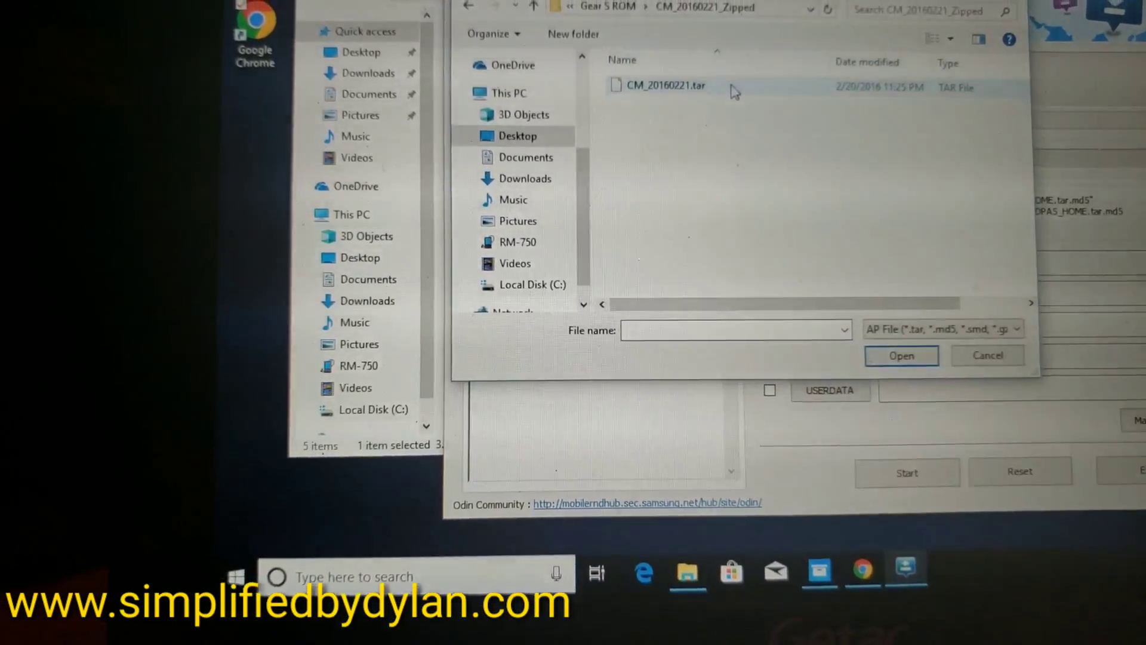
click(665, 87)
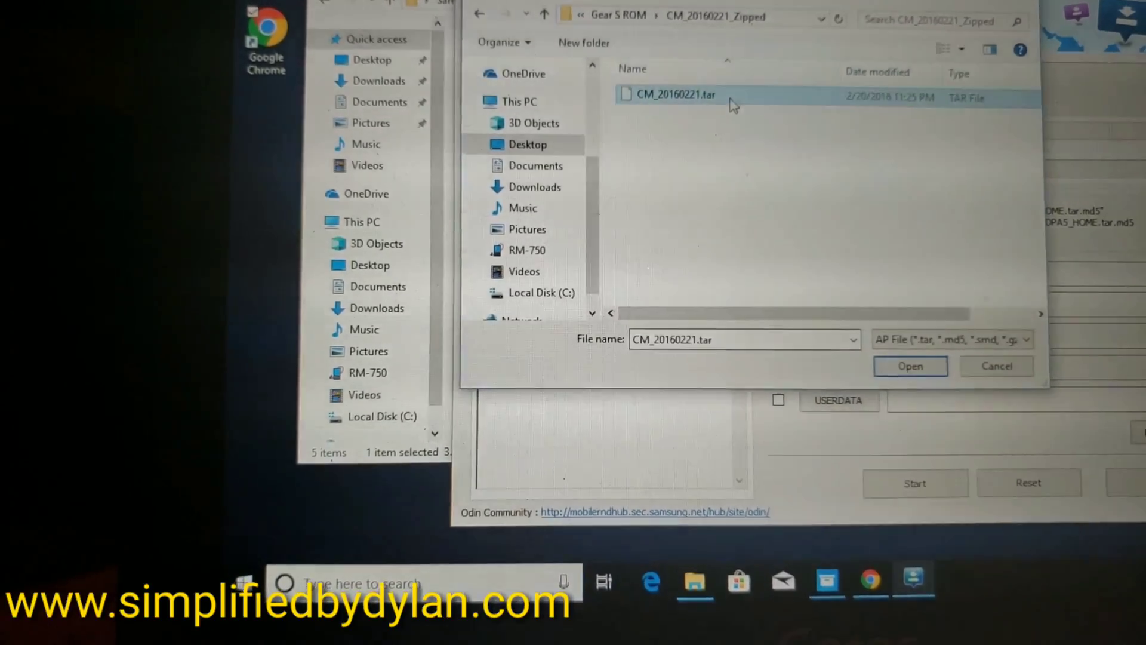
click(909, 367)
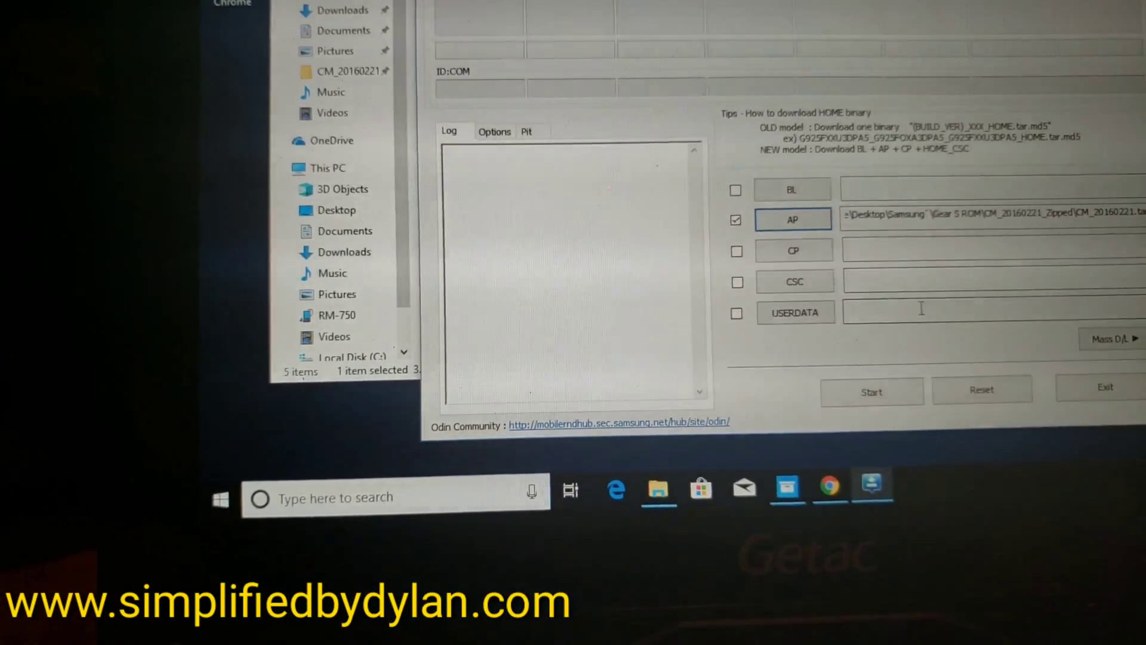